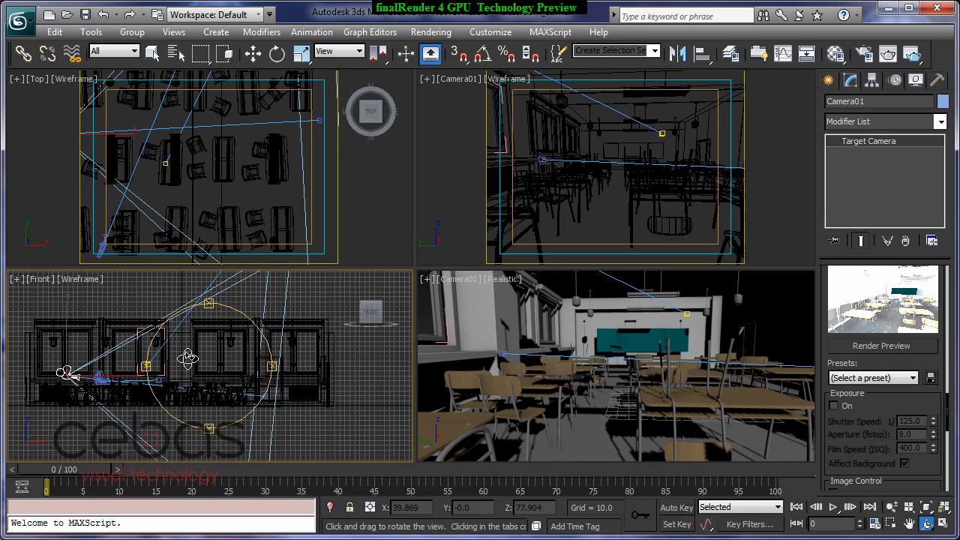
# Adjust the Front view to frame the classroom scene.
pyautogui.moveTo(188, 357); pyautogui.dragTo(304, 368)
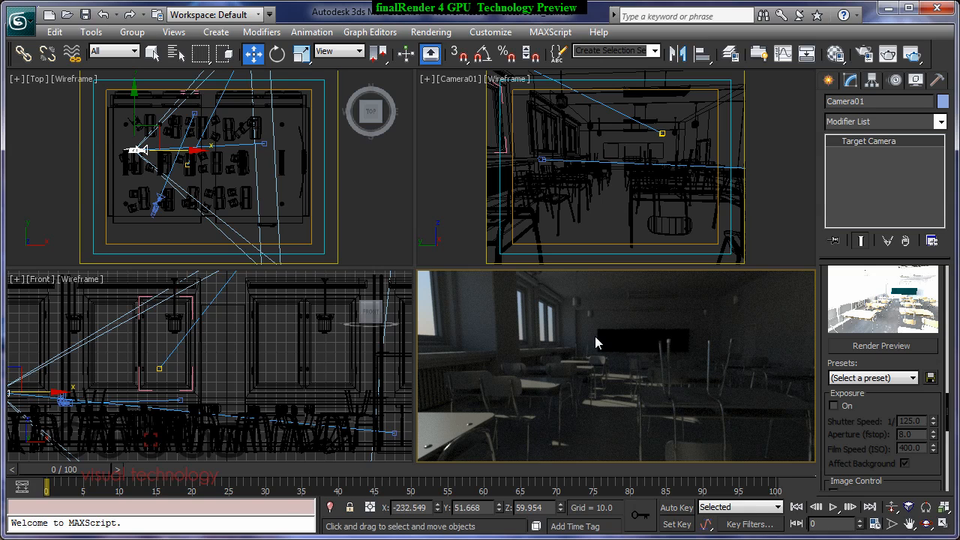
pyautogui.moveTo(628, 355)
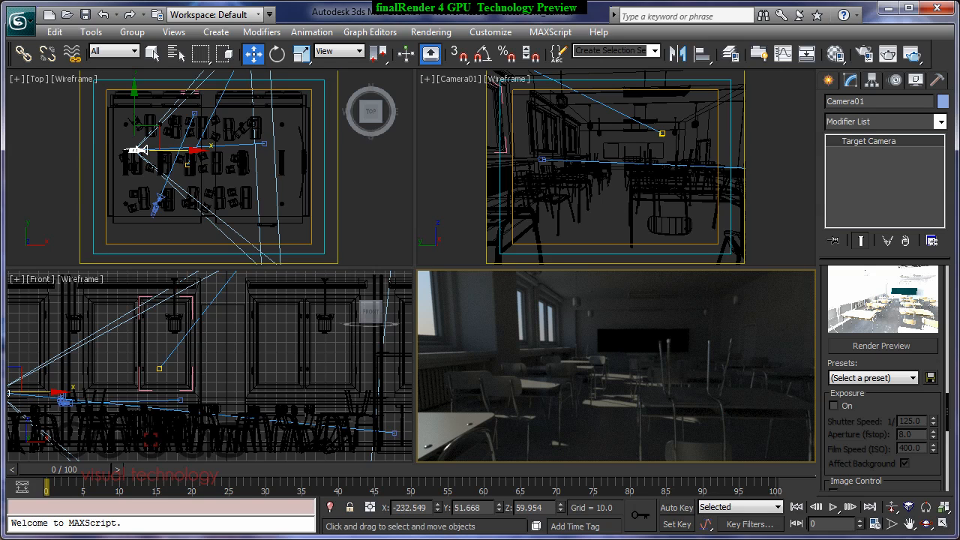
pyautogui.moveTo(937, 365)
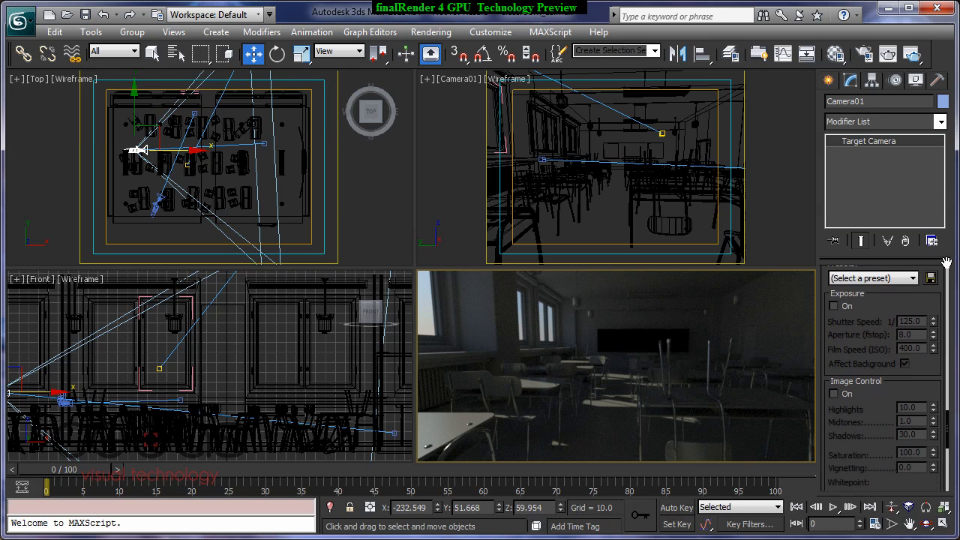
# Turn on the camera's physical Exposure control.
pyautogui.click(835, 306)
pyautogui.write('4')
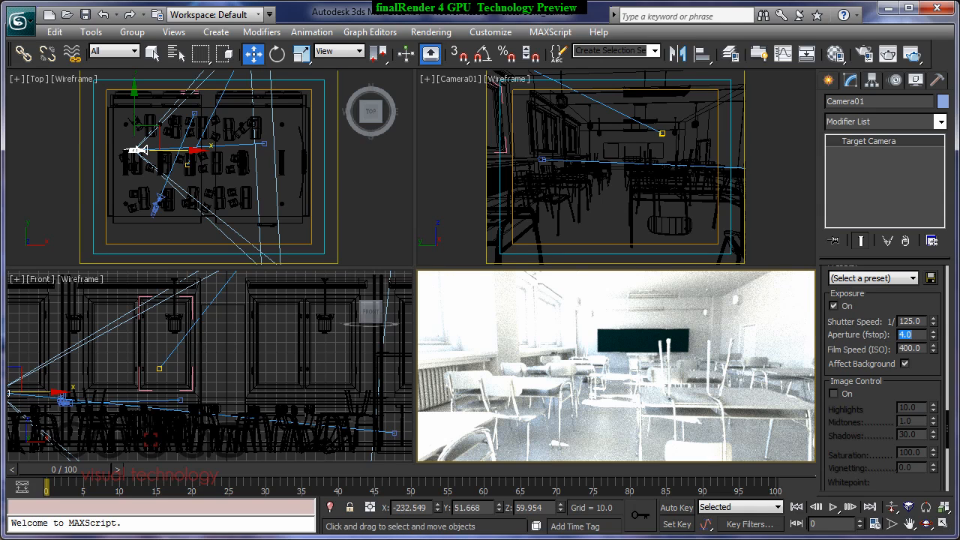
# Spin the aperture up to darken the render, settling at f/10.
pyautogui.click(933, 338)
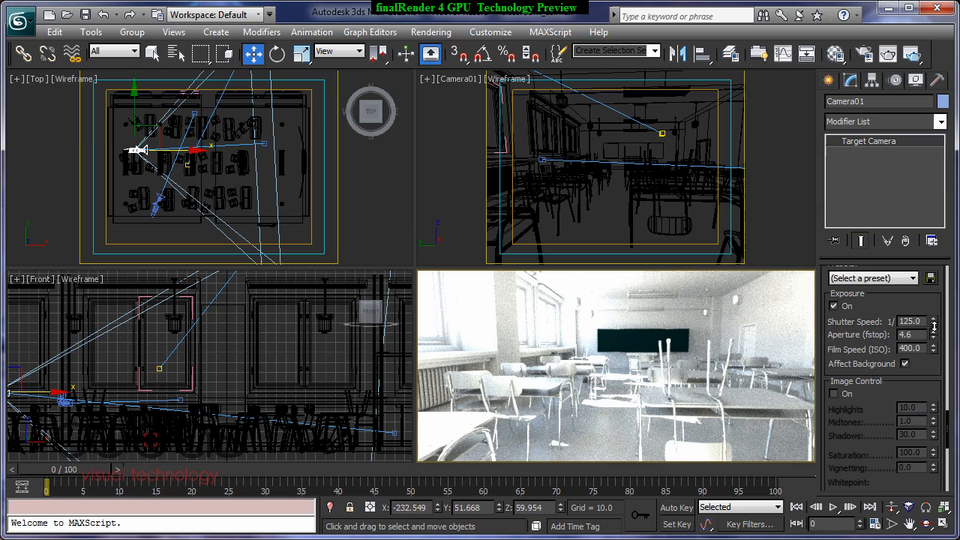
pyautogui.click(935, 331)
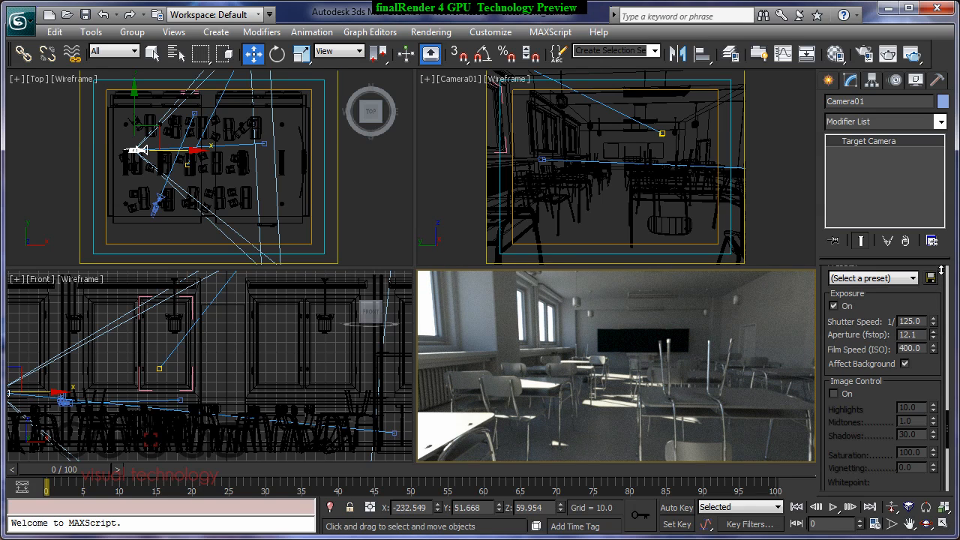
pyautogui.click(935, 332)
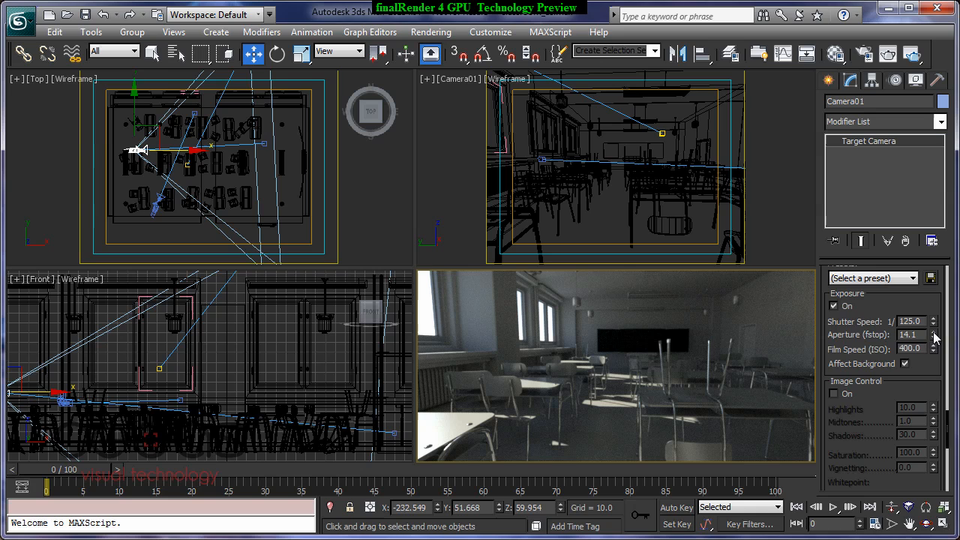
pyautogui.click(934, 338)
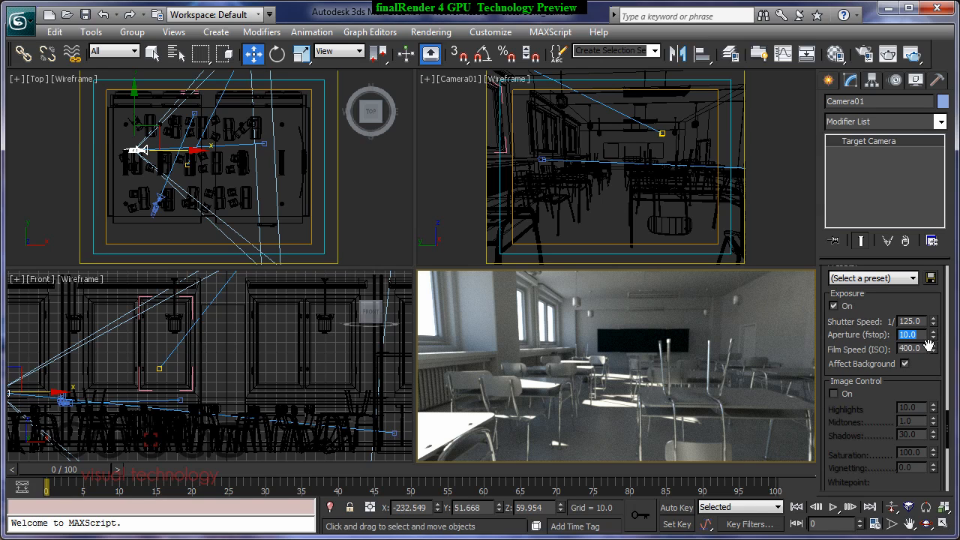
pyautogui.click(910, 348)
pyautogui.write('138')
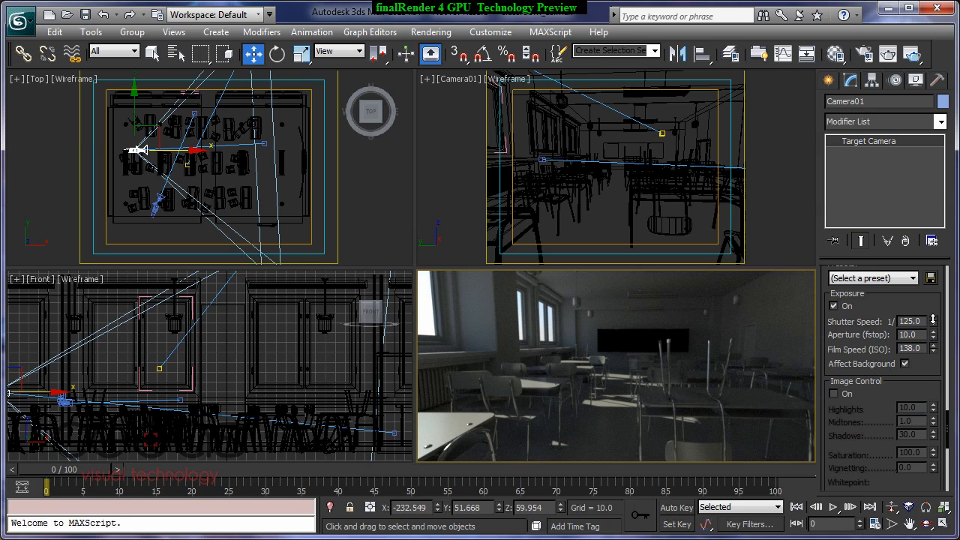
# Set film speed to ISO 201 and lower the shutter speed slightly.
pyautogui.click(934, 347)
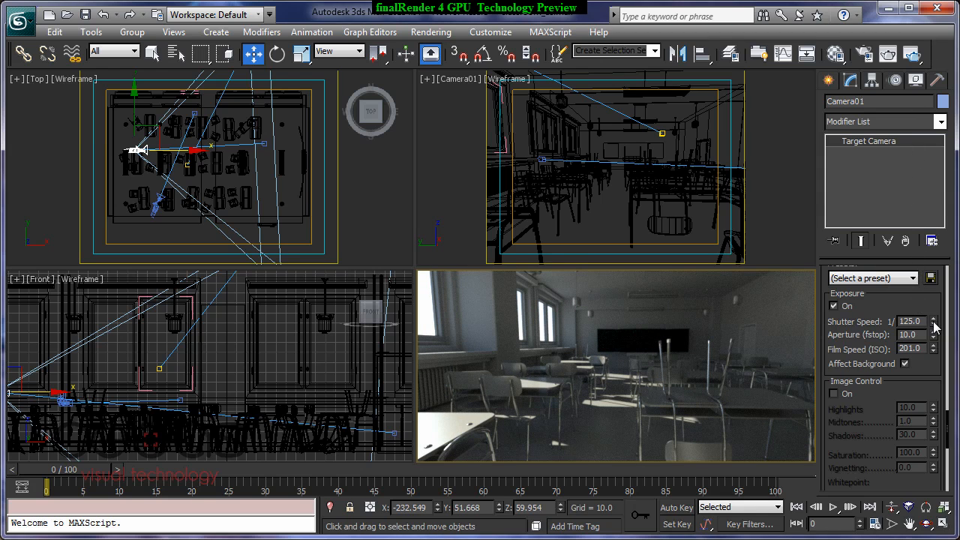
pyautogui.click(934, 319)
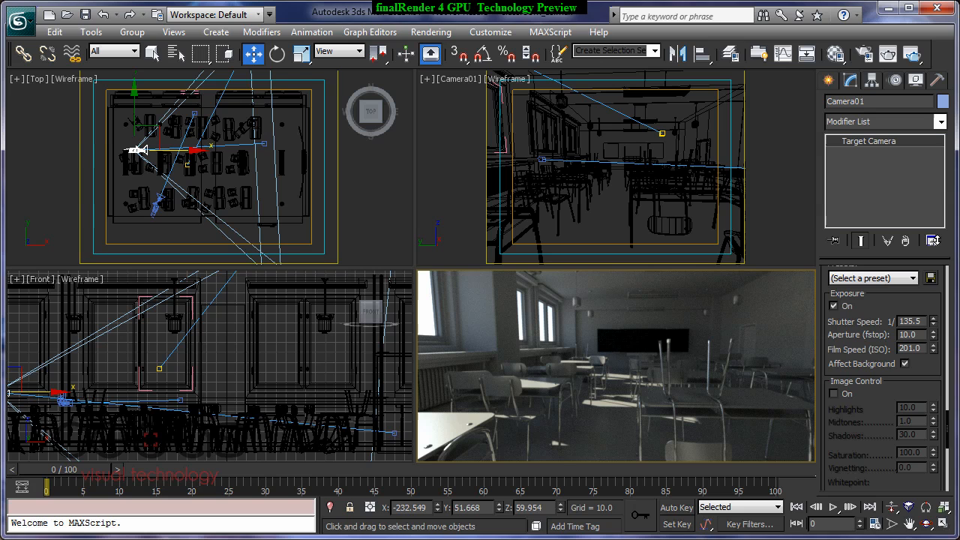
pyautogui.click(935, 318)
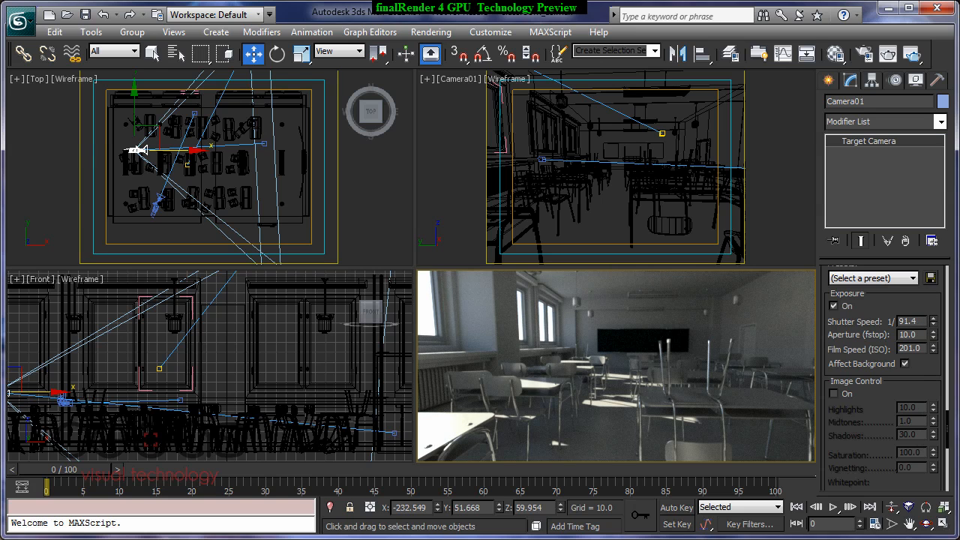
pyautogui.click(937, 318)
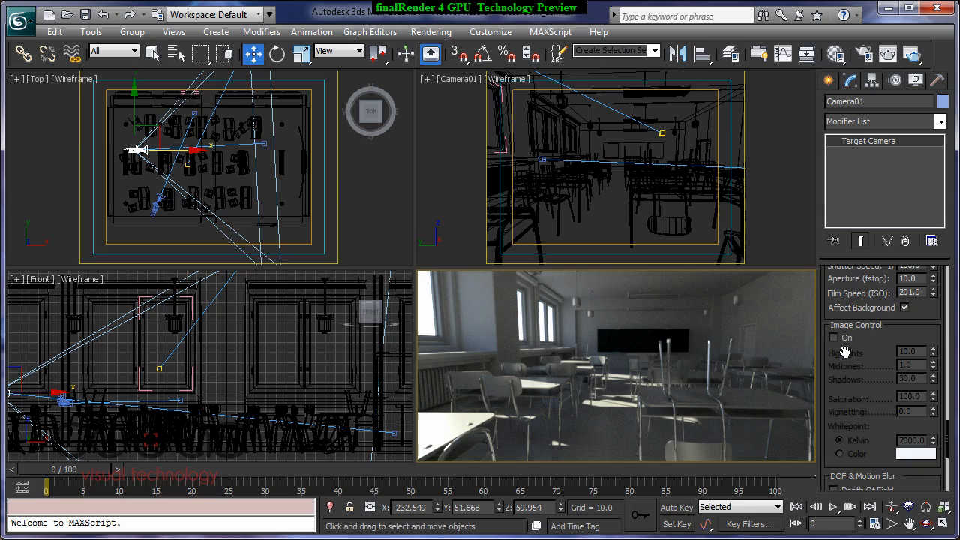
# Enable Image Control and lower the midtones to about 1.5.
pyautogui.click(834, 336)
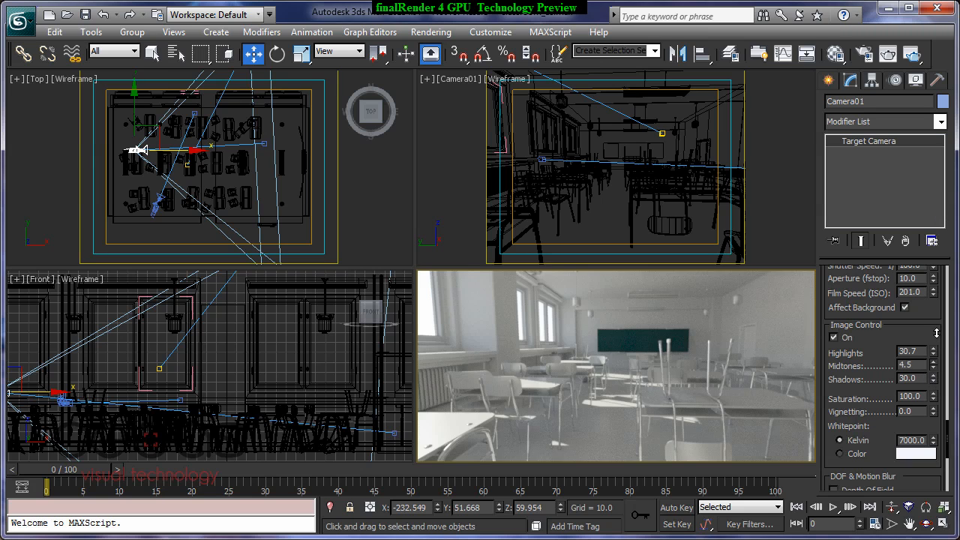
pyautogui.click(931, 362)
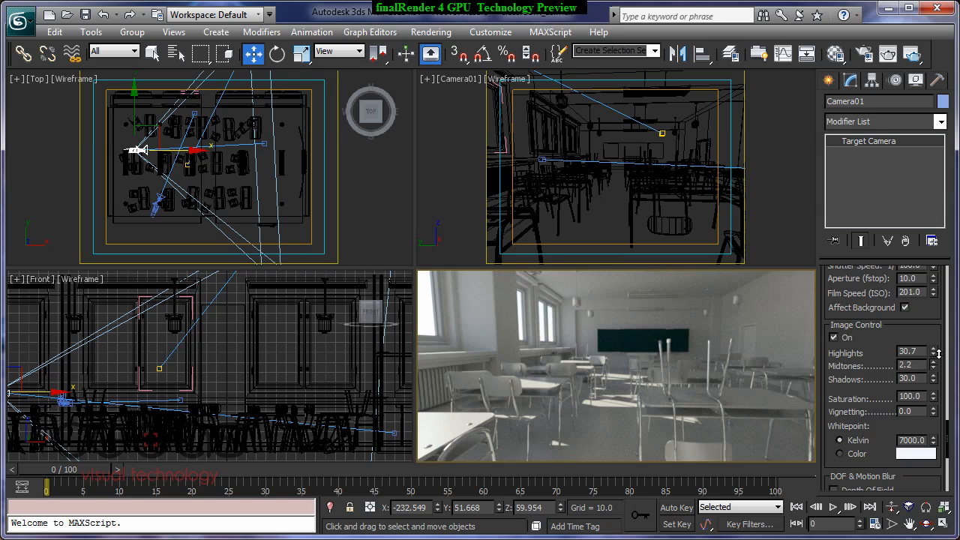
pyautogui.click(938, 367)
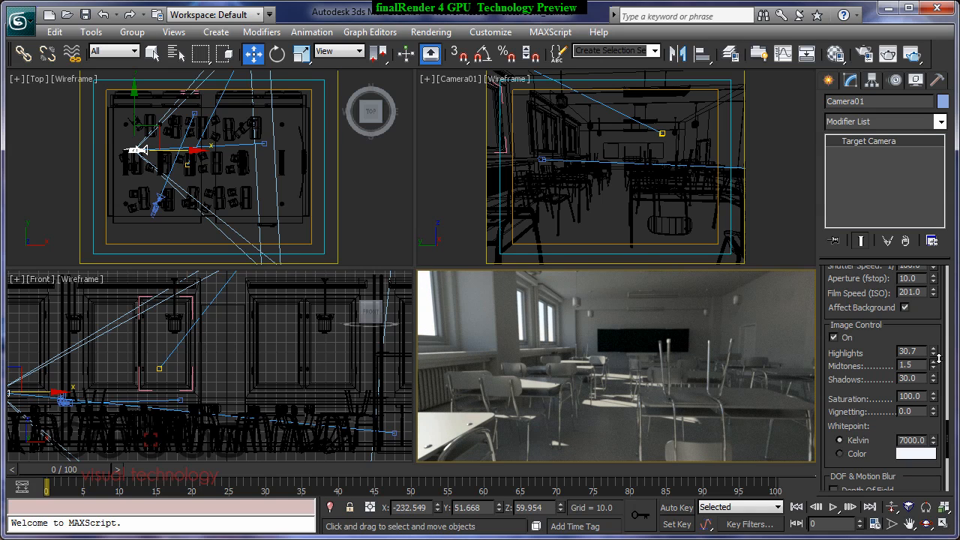
pyautogui.moveTo(421, 396)
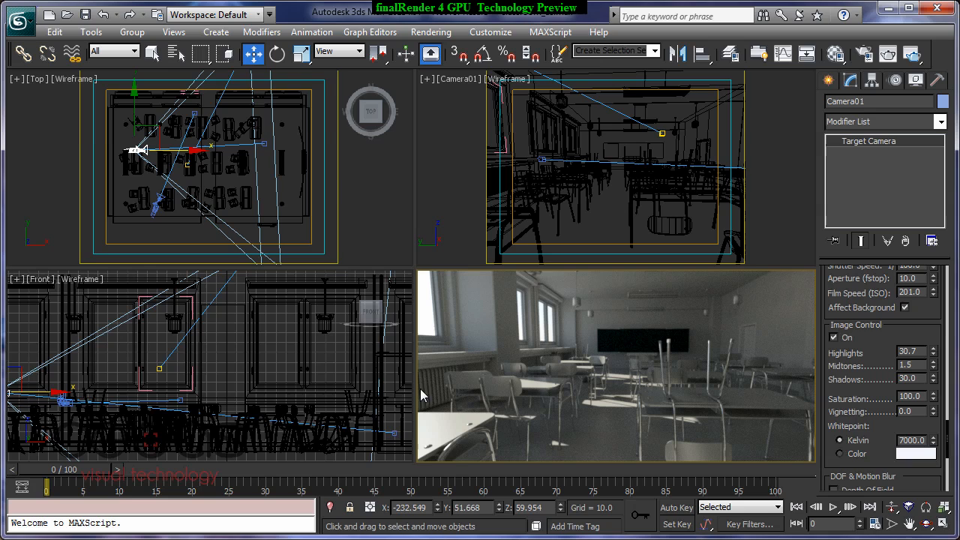
pyautogui.moveTo(937, 388)
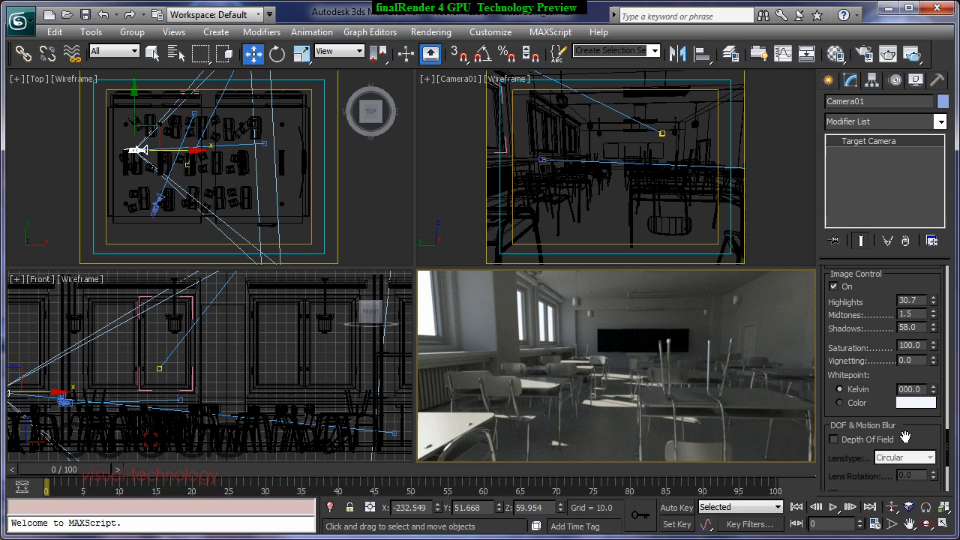
pyautogui.click(910, 389)
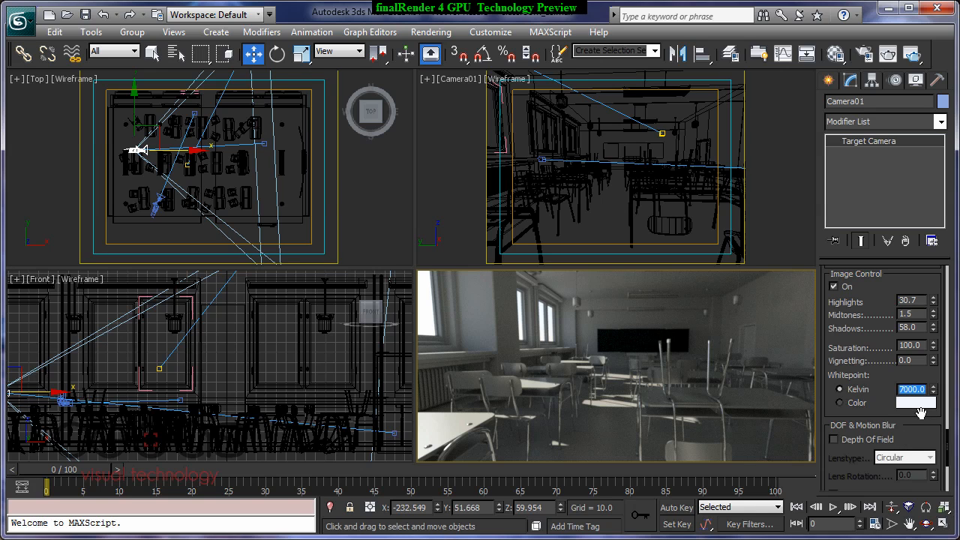
pyautogui.scroll(-3)
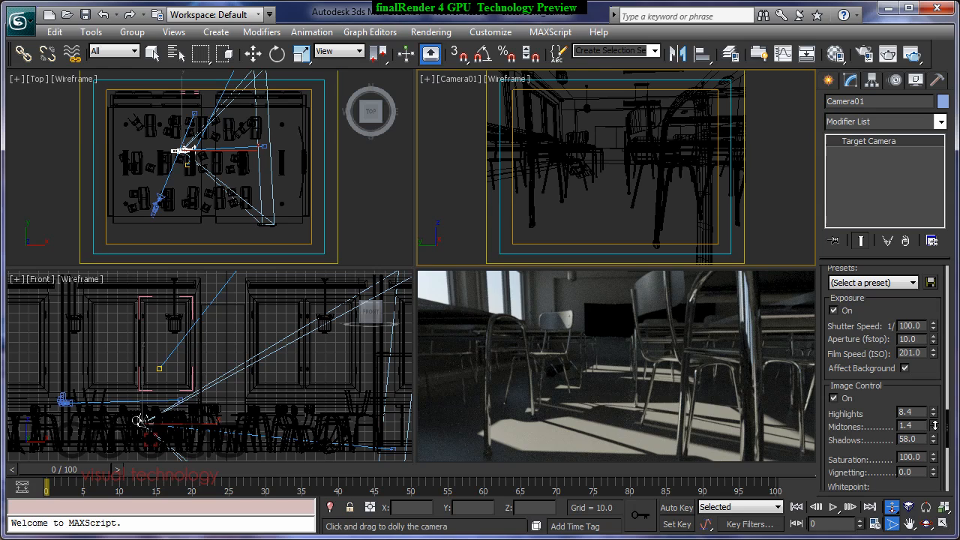
# Fine-tune the midtones, then set the aperture to f/7 from a typed 6.0.
pyautogui.click(935, 423)
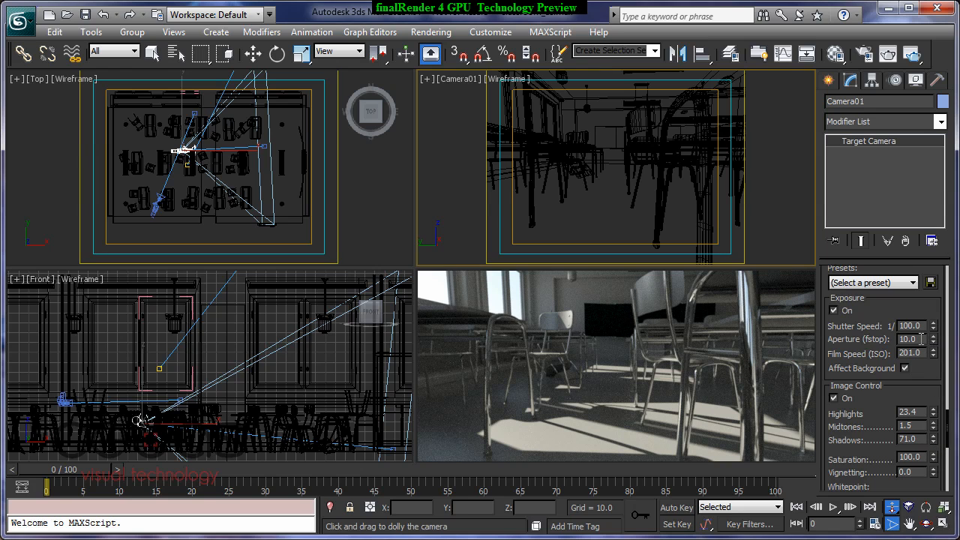
pyautogui.write('6.0')
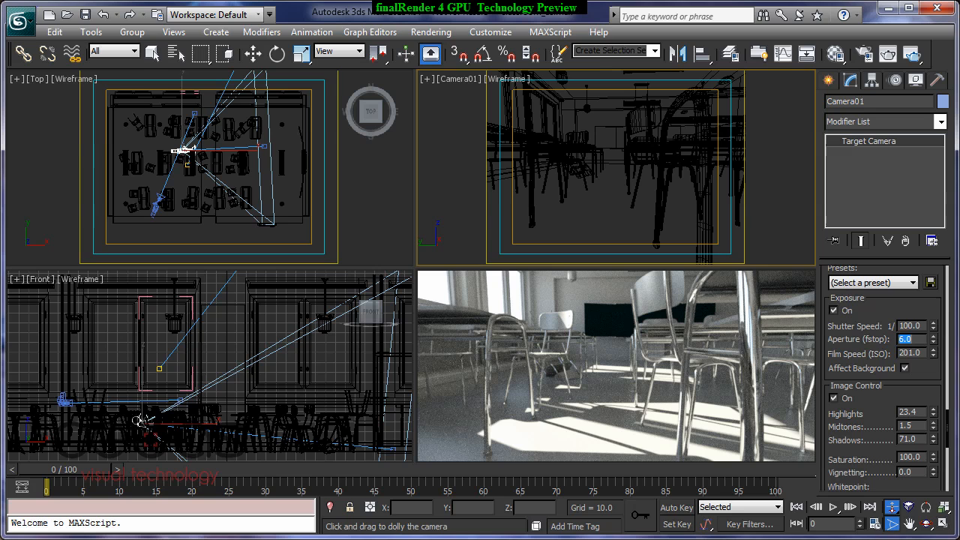
pyautogui.click(933, 336)
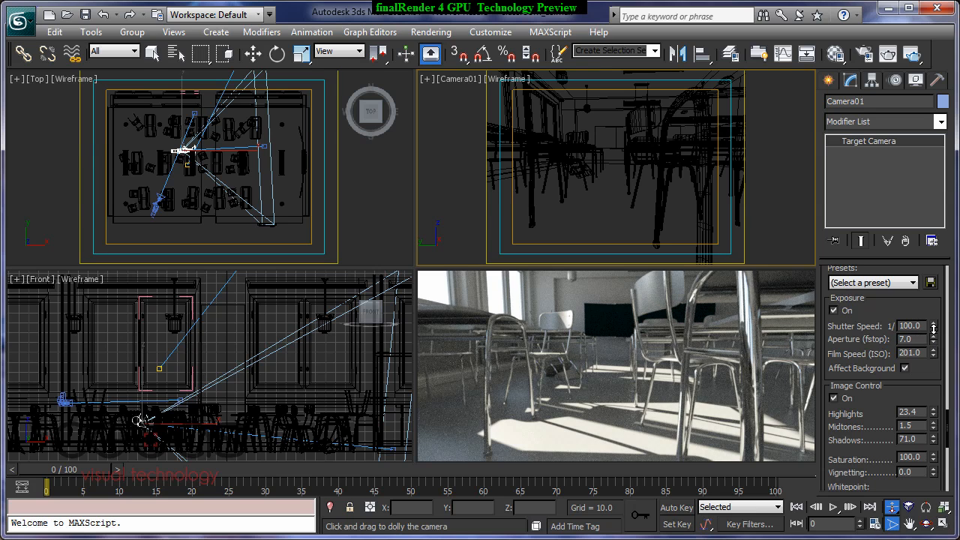